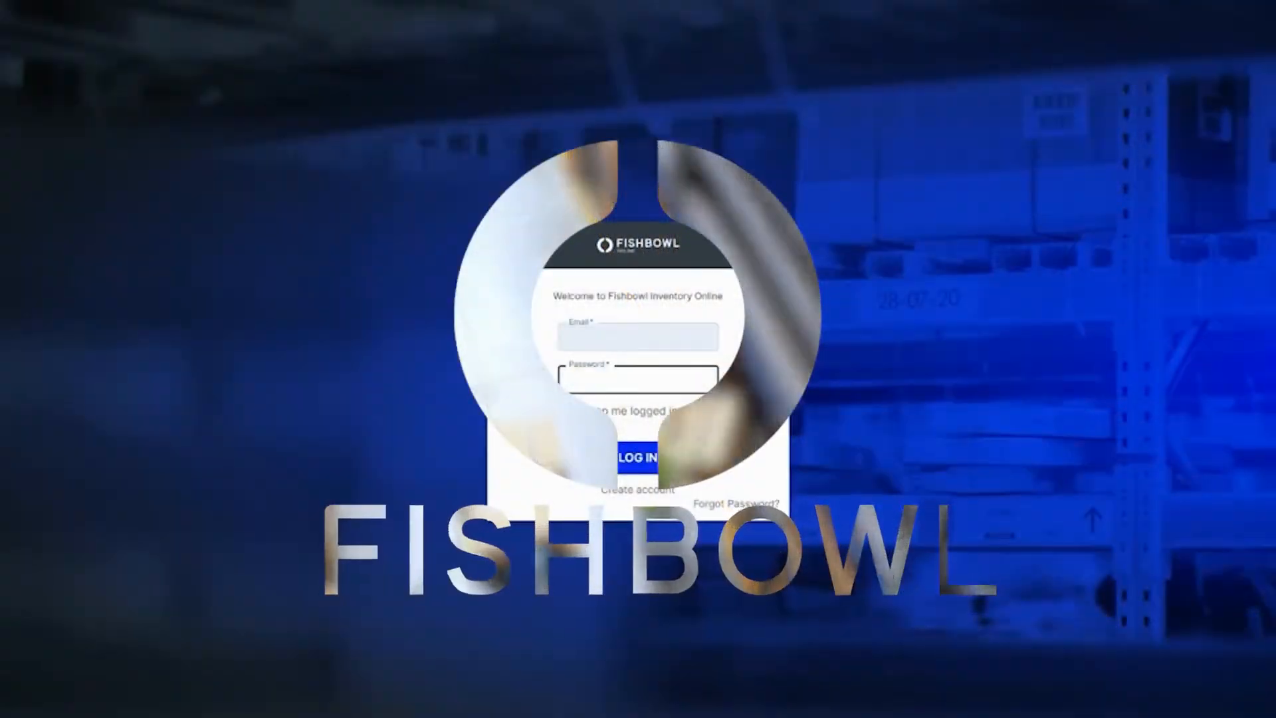
Step: Expand the Materials section in the sidebar to reveal Items and Inventory
click(639, 457)
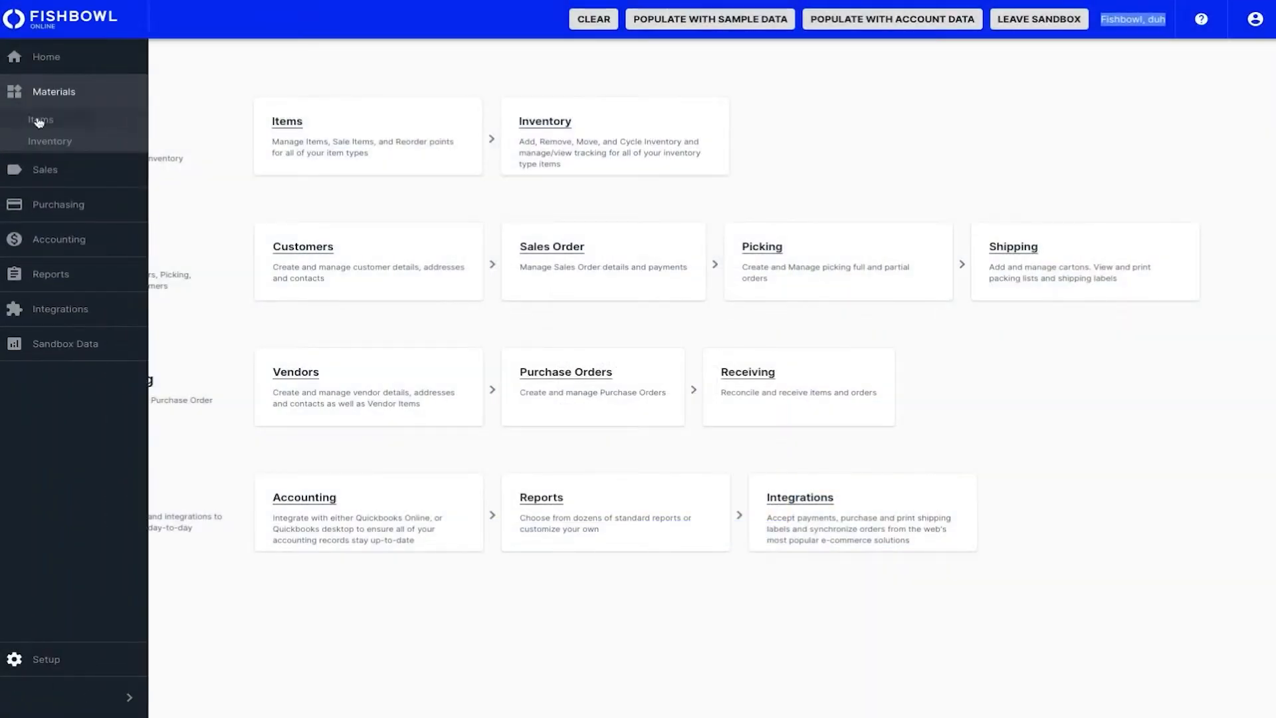
Step: Show item 0001-Paint's tracking types: lot number, expiration date and serial number
click(40, 120)
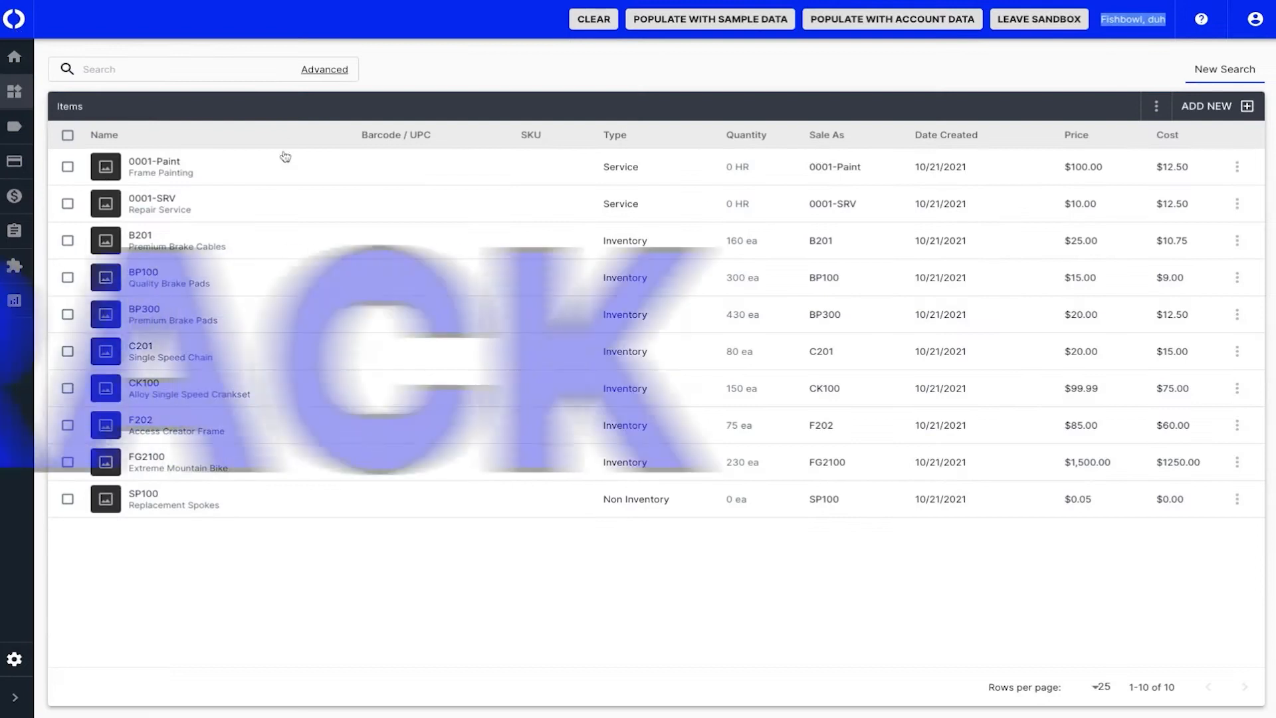
click(155, 167)
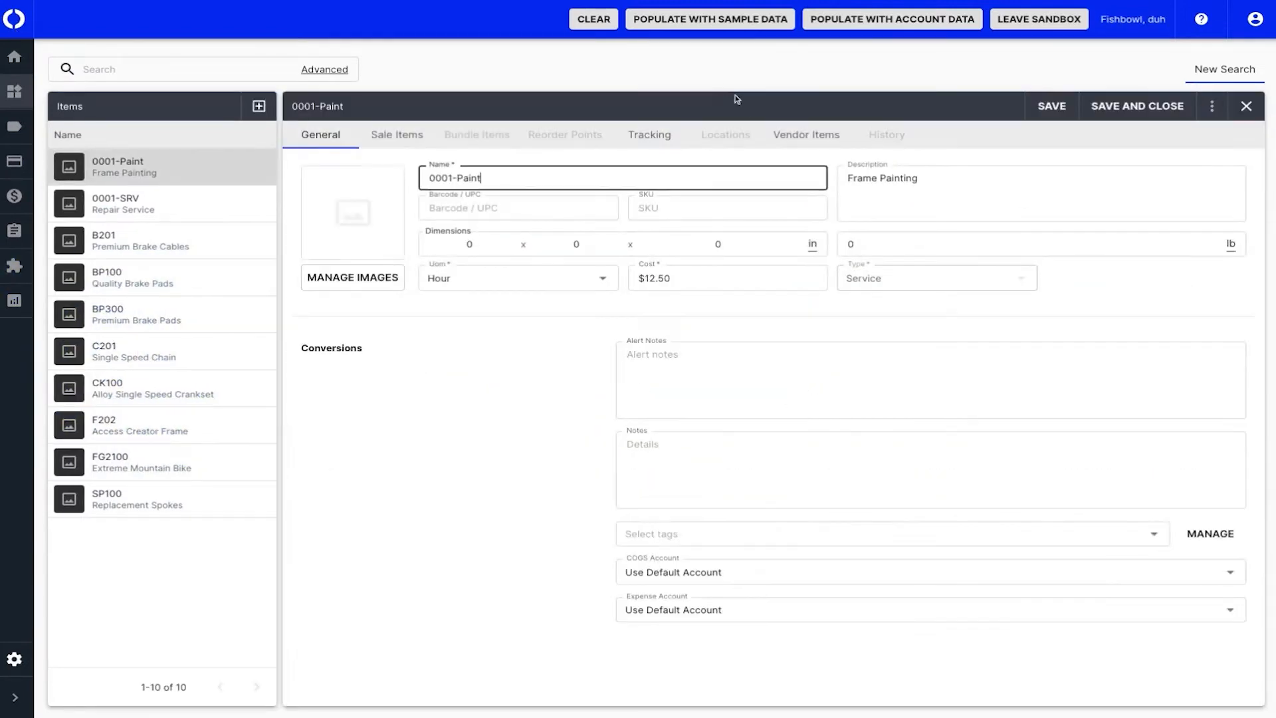
click(648, 134)
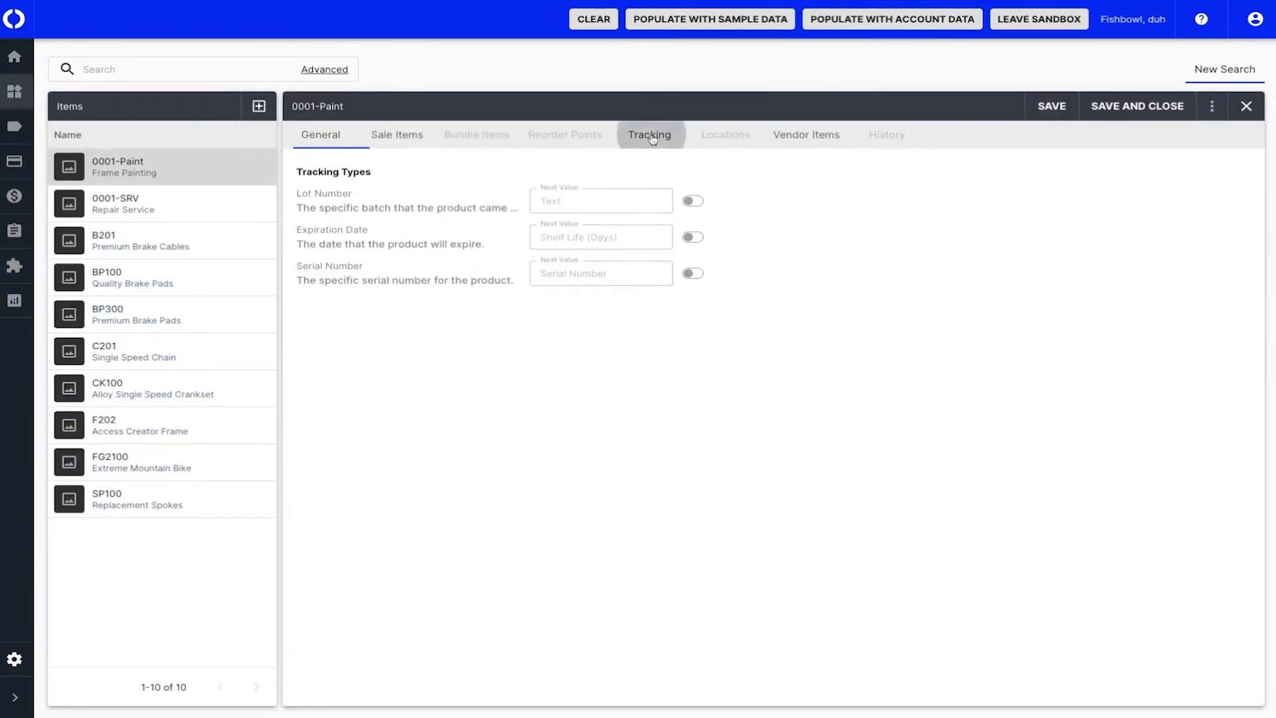
click(649, 135)
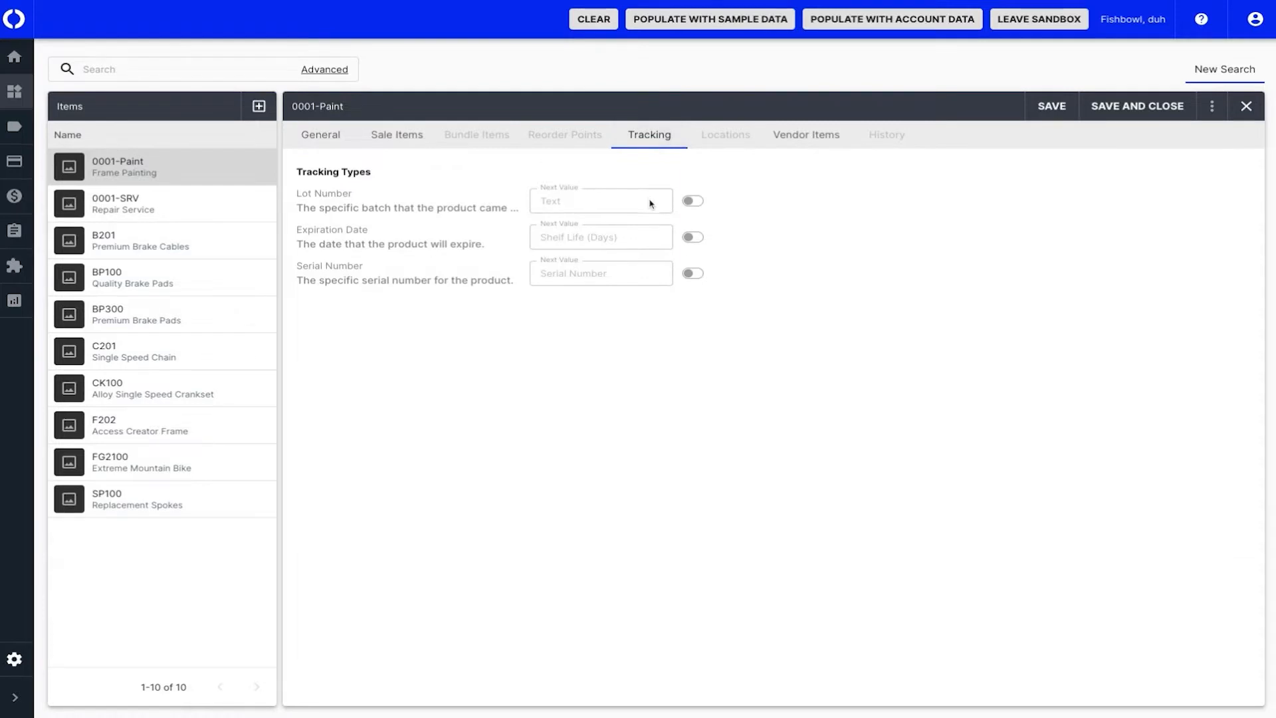
mouse_move(659, 284)
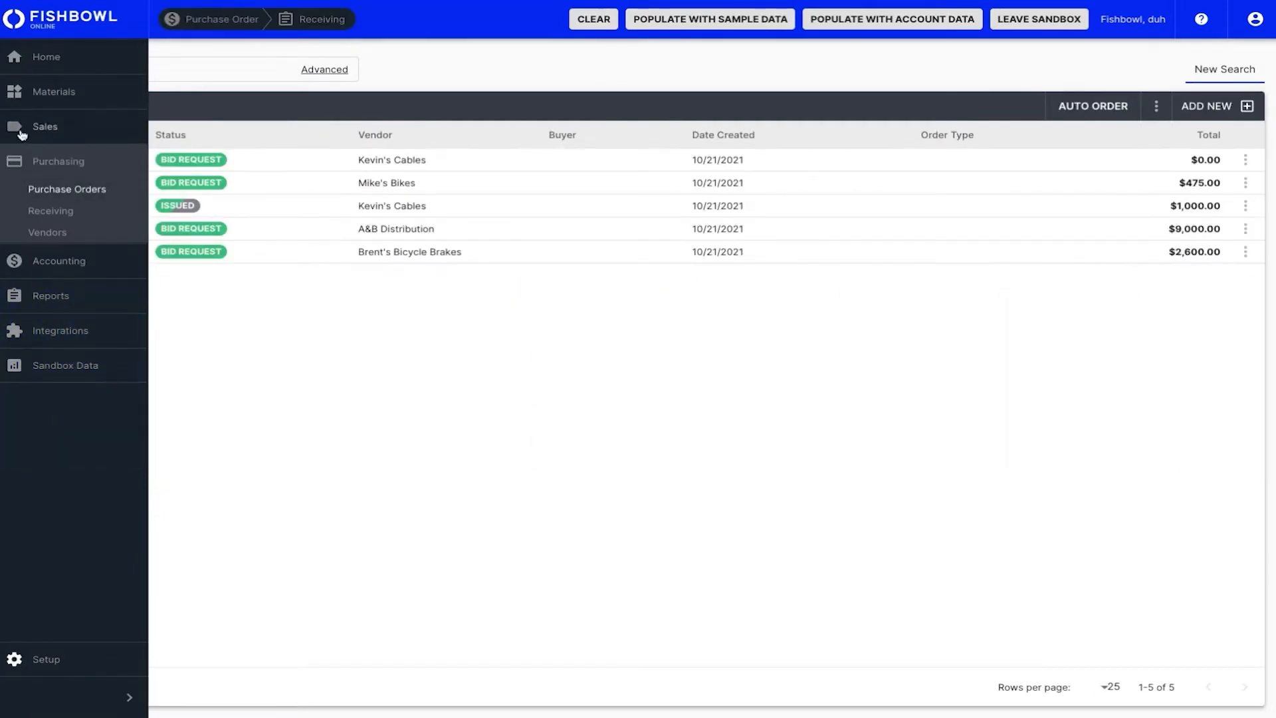
Step: View the sales orders list, then reach the integrations marketplace
click(43, 126)
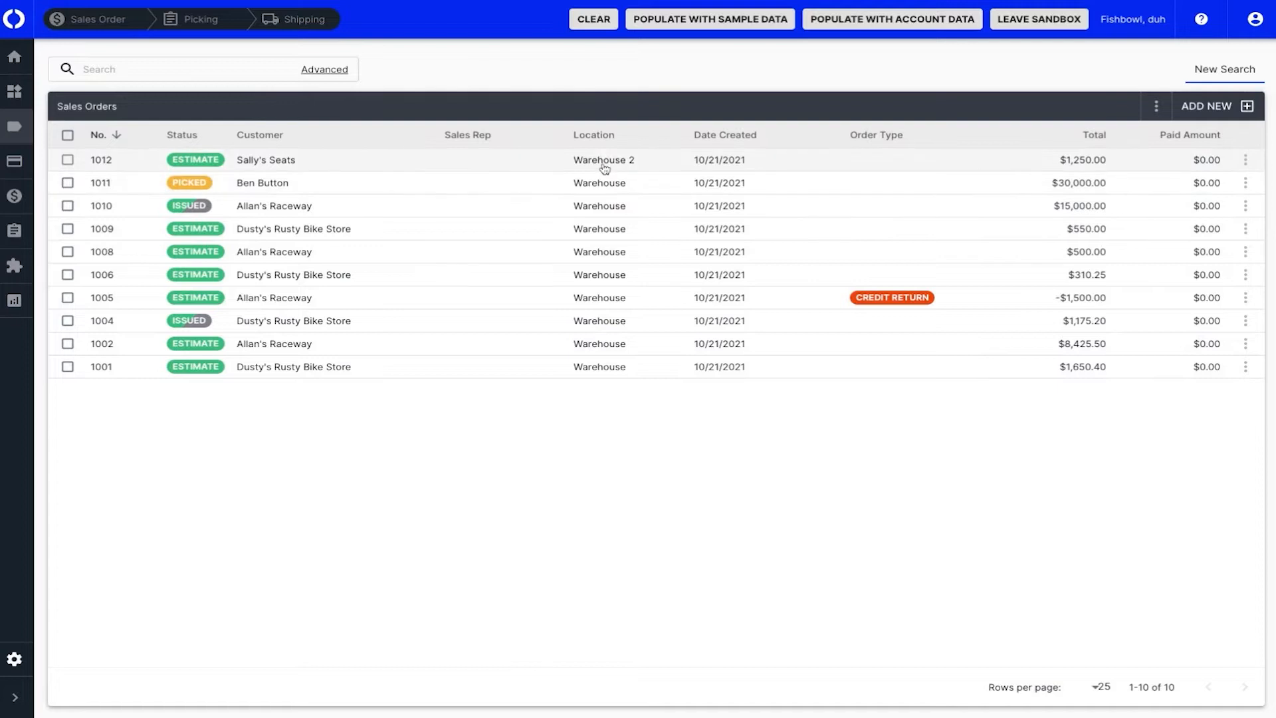
click(199, 18)
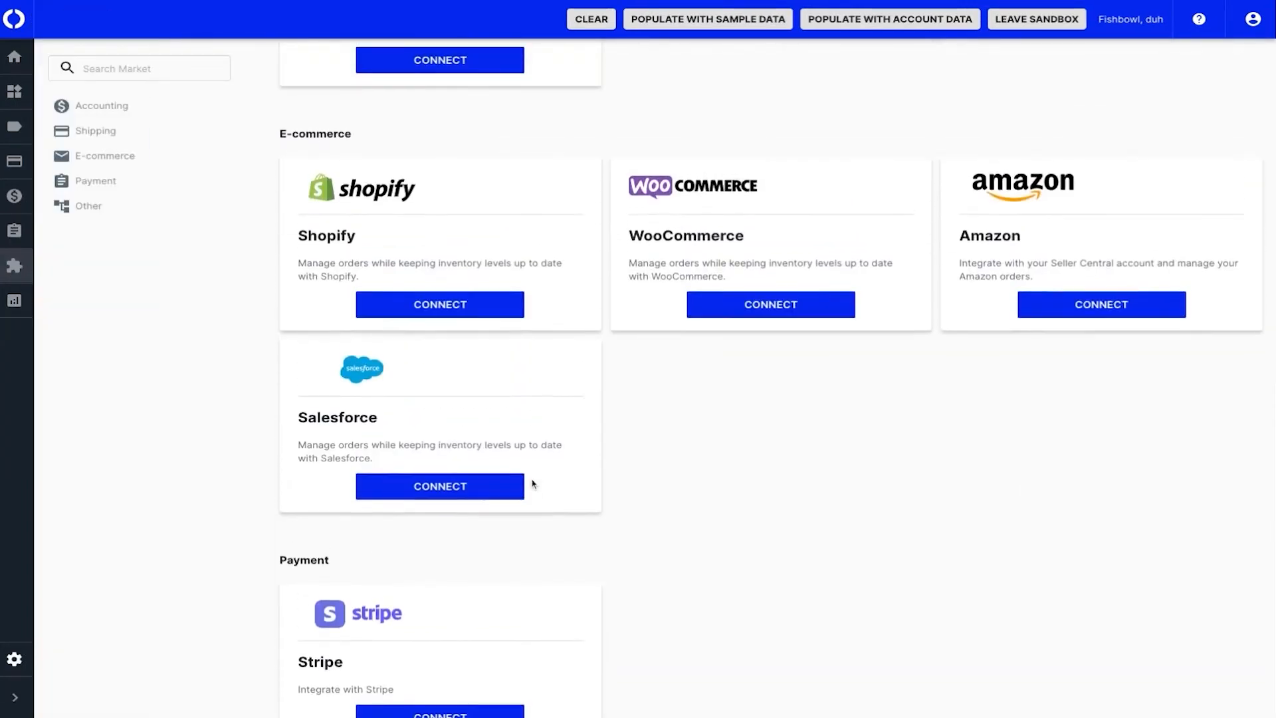
Step: Browse the marketplace listings and begin the Connect to QuickBooks Online flow
scroll(up, 3)
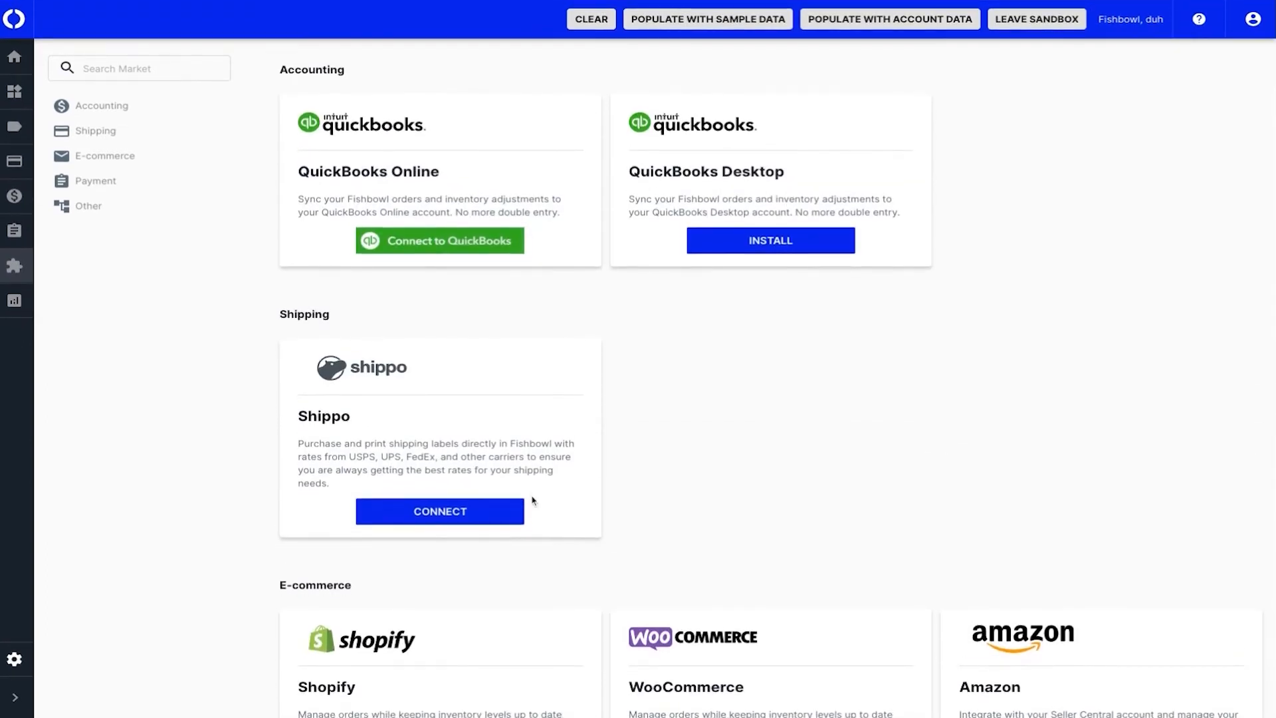
click(440, 240)
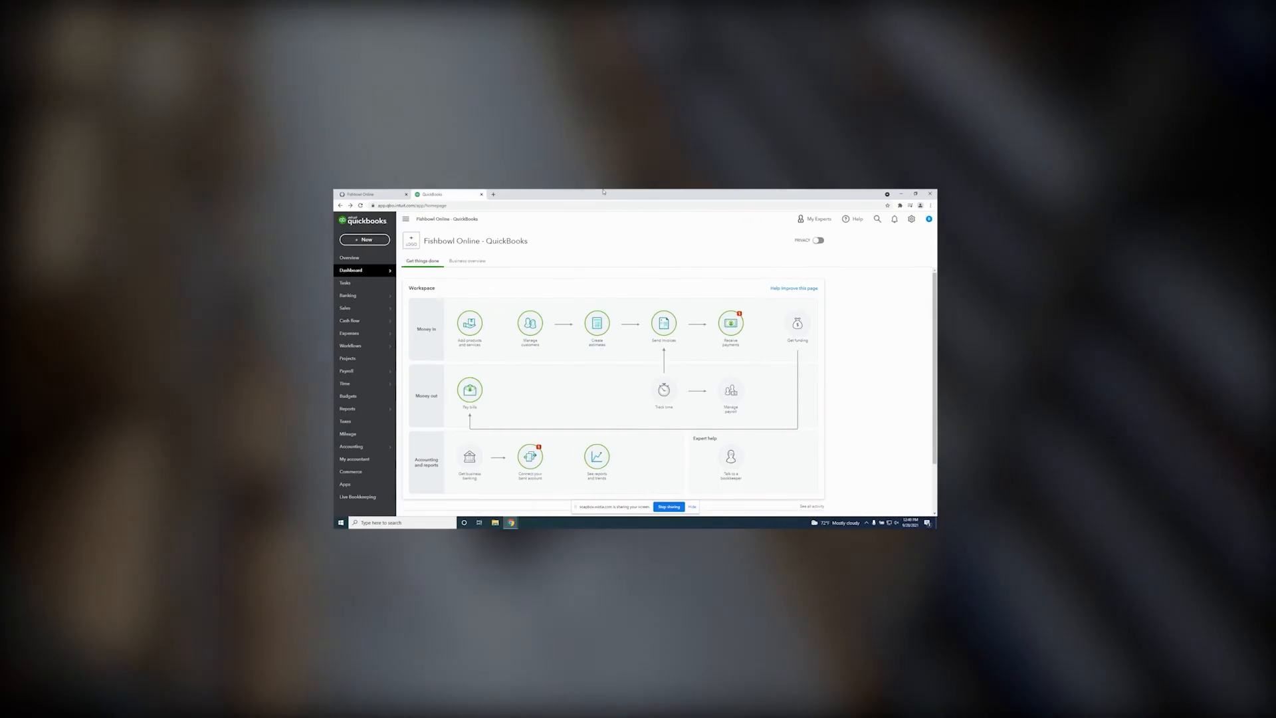